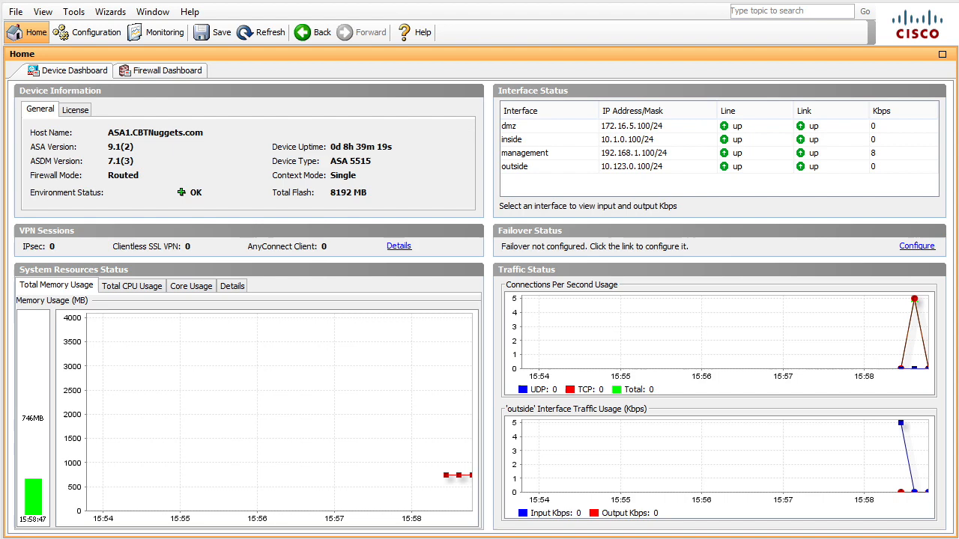
{"action": "mouse_move", "coordinate": [72, 11]}
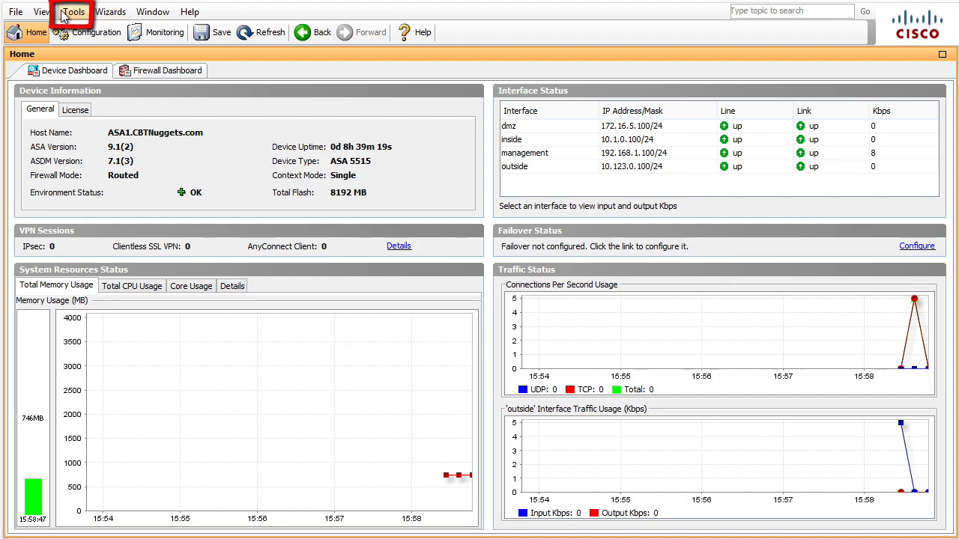
- Launch the Packet Capture Wizard from the Wizards menu
{"action": "left_click", "coordinate": [73, 11]}
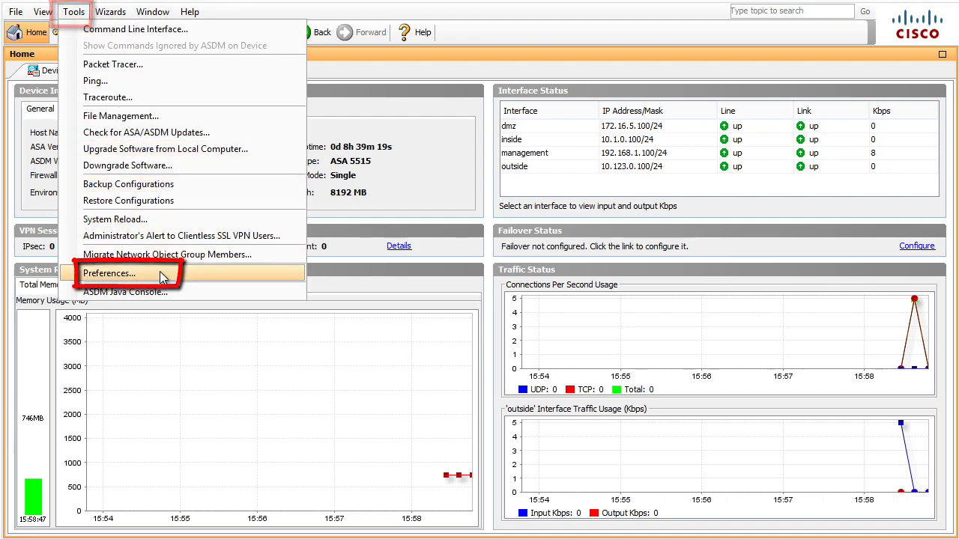
{"action": "left_click", "coordinate": [109, 272]}
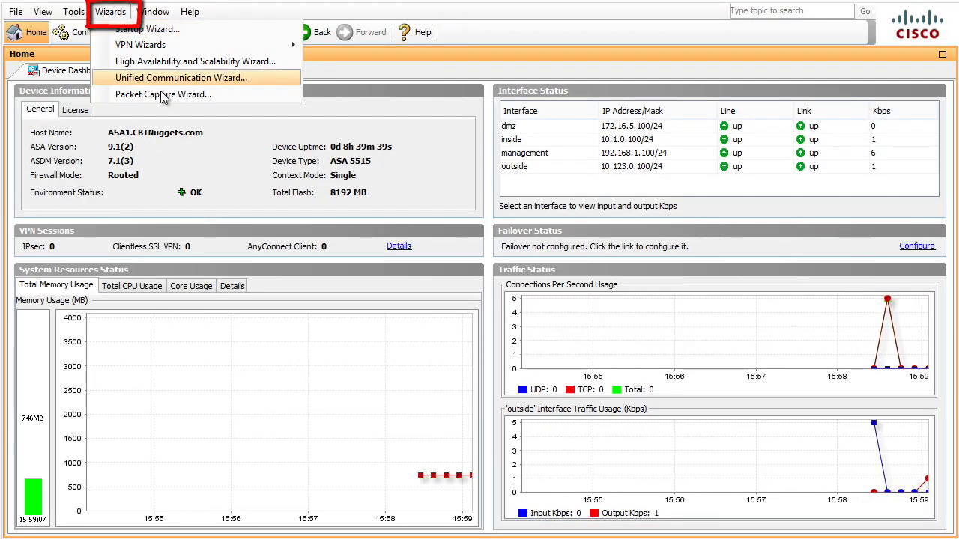
{"action": "mouse_move", "coordinate": [162, 93]}
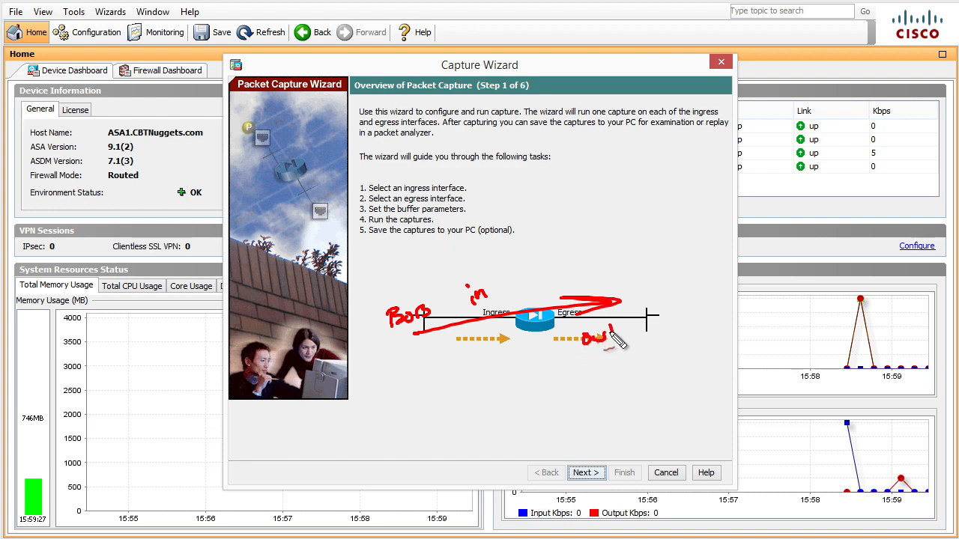
- Match ingress packets by source host 10.1.0.25 with mask 255.255.255.255
{"action": "left_click", "coordinate": [585, 473]}
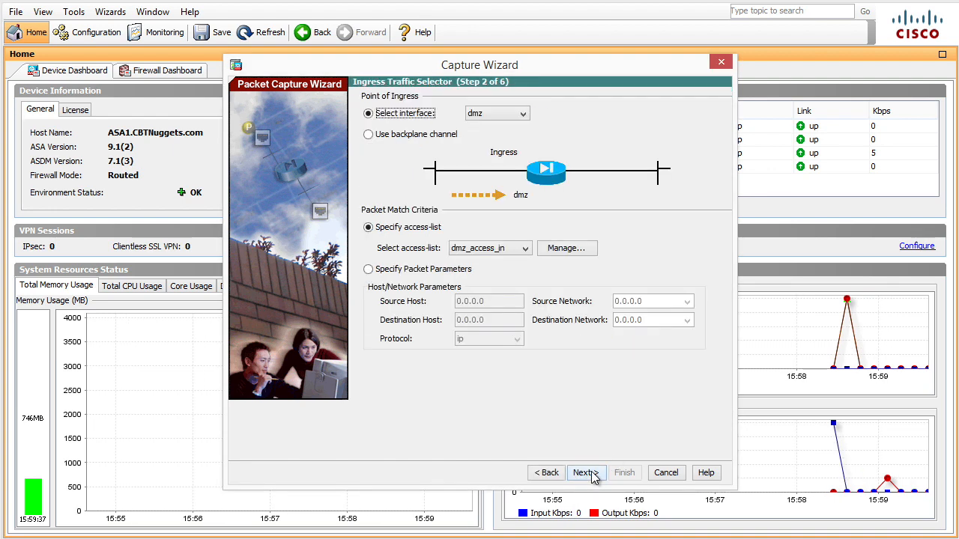
{"action": "left_click", "coordinate": [368, 269]}
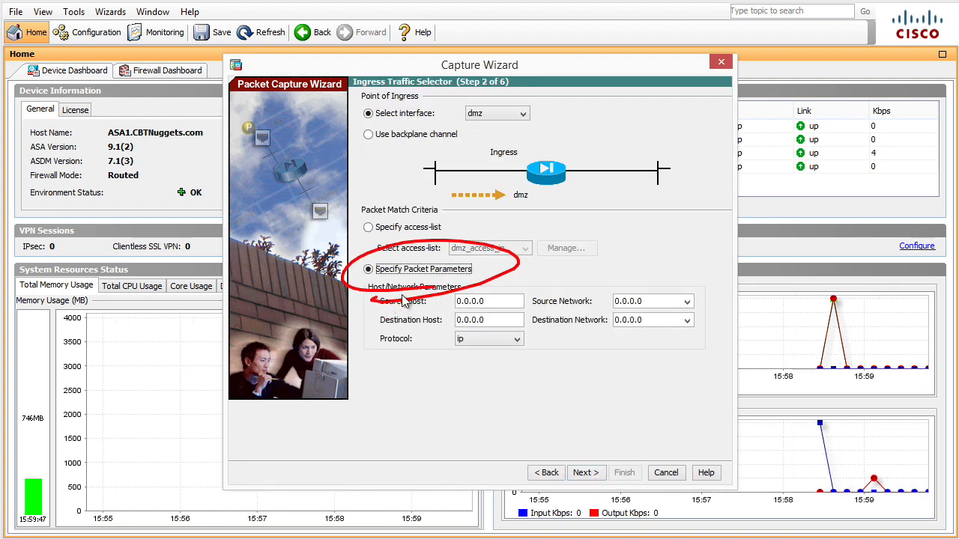
{"action": "triple_click", "coordinate": [488, 300]}
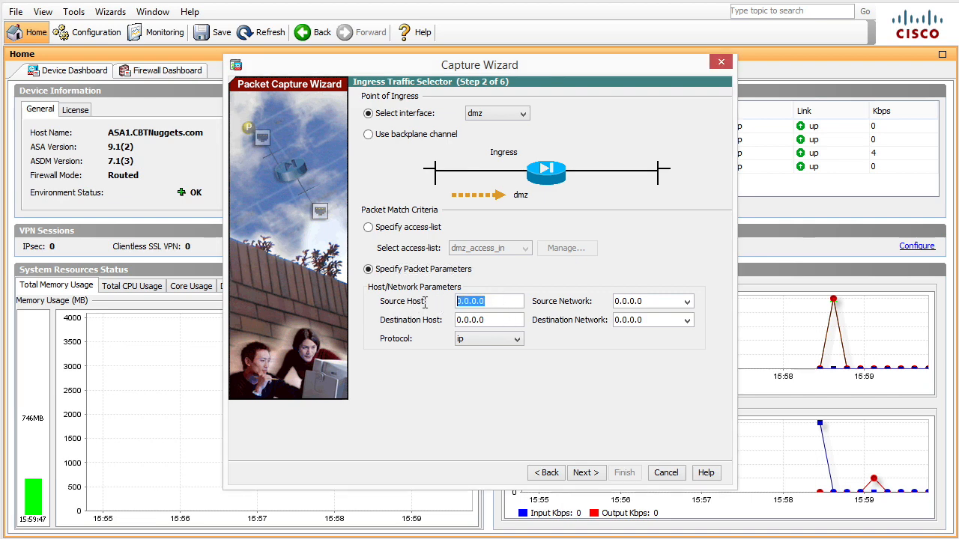
{"action": "type", "text": "10."}
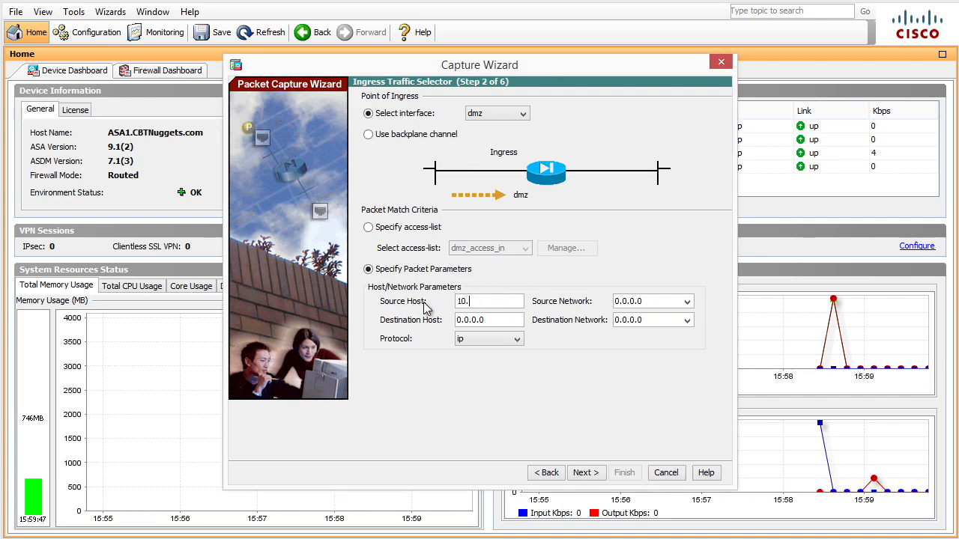
{"action": "type", "text": "1.0.25"}
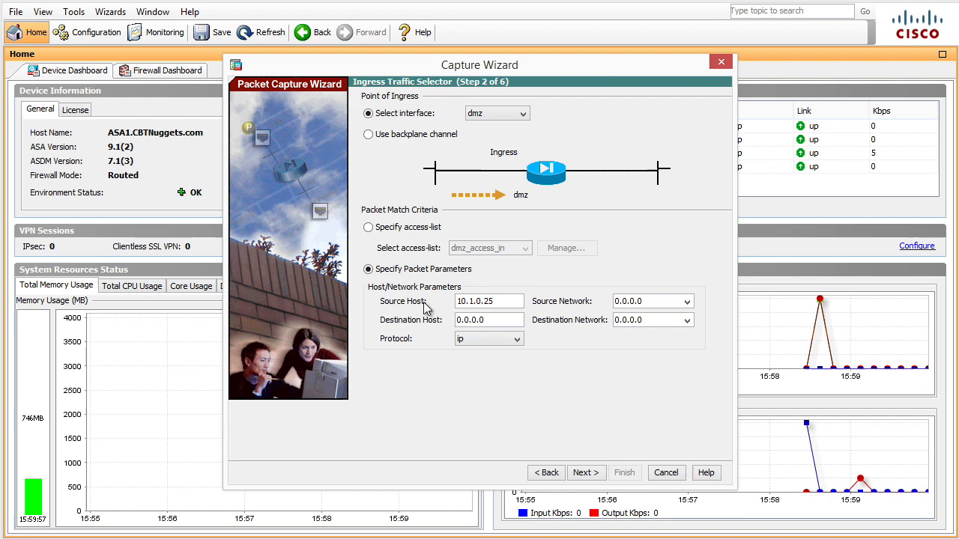
{"action": "left_click", "coordinate": [684, 301]}
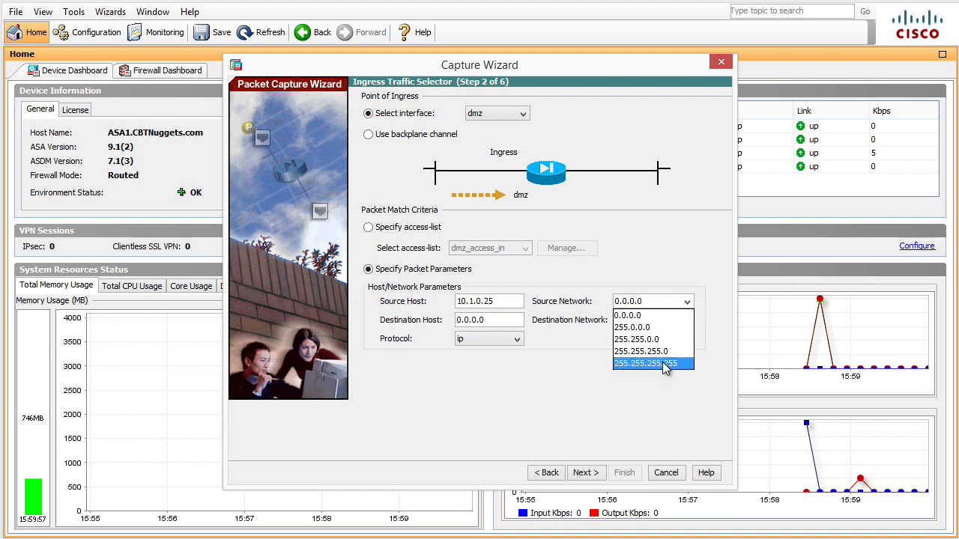
{"action": "left_click", "coordinate": [646, 363]}
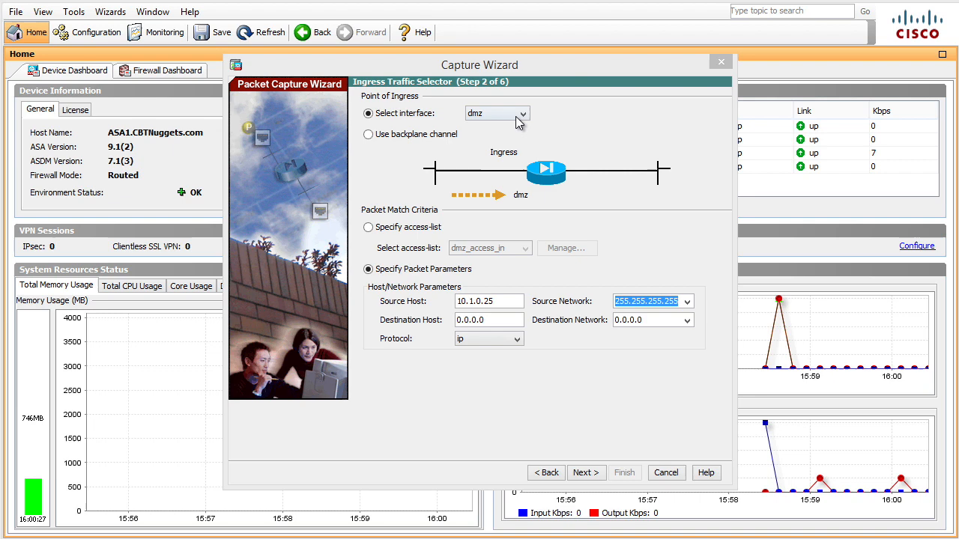
- Set ingress interface to inside and protocol to ip, after briefly trying tcp/http
{"action": "left_click", "coordinate": [522, 113]}
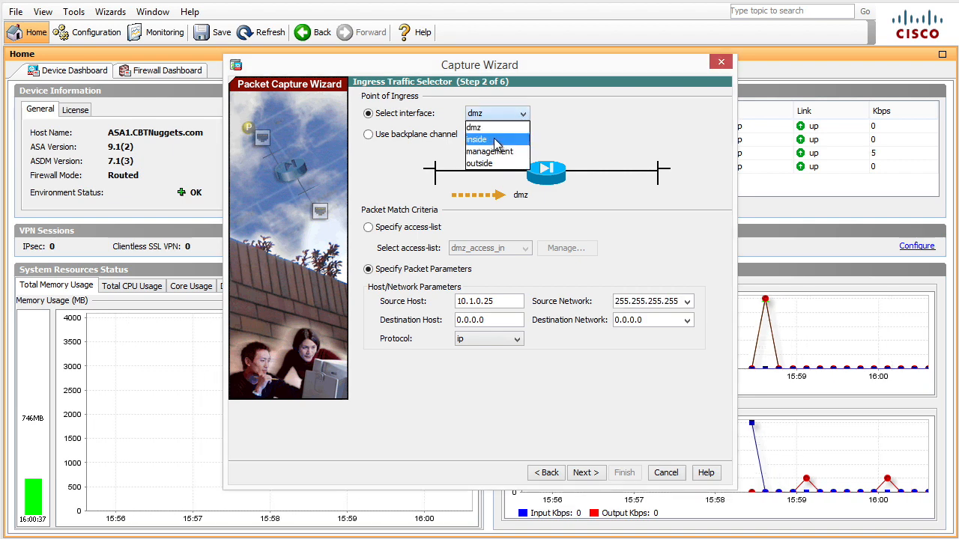
{"action": "left_click", "coordinate": [477, 140]}
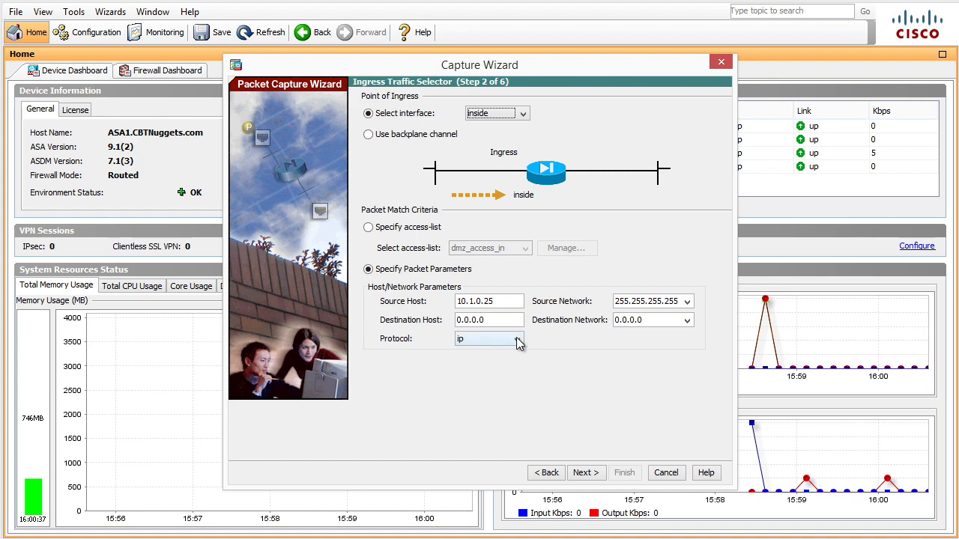
{"action": "left_click", "coordinate": [515, 339]}
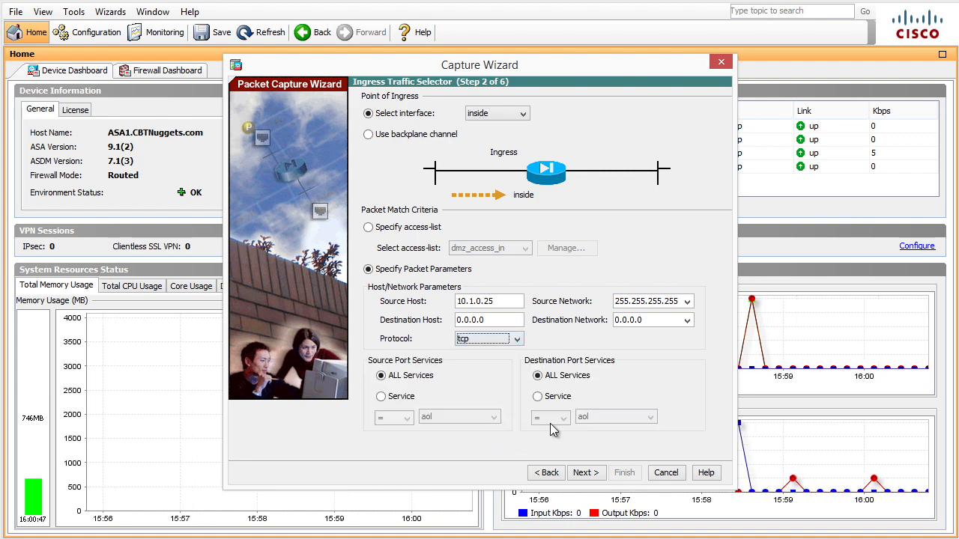
{"action": "left_click", "coordinate": [537, 396]}
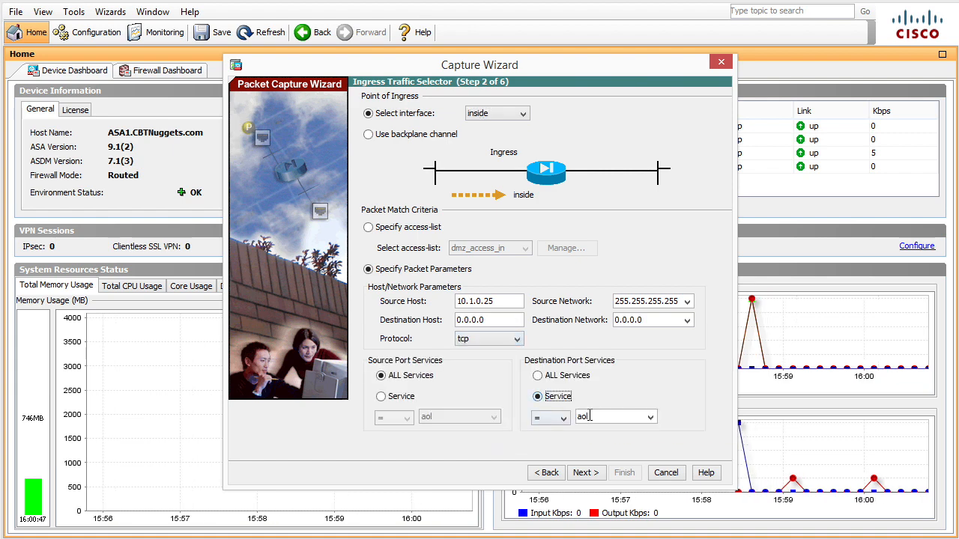
{"action": "left_click", "coordinate": [649, 417]}
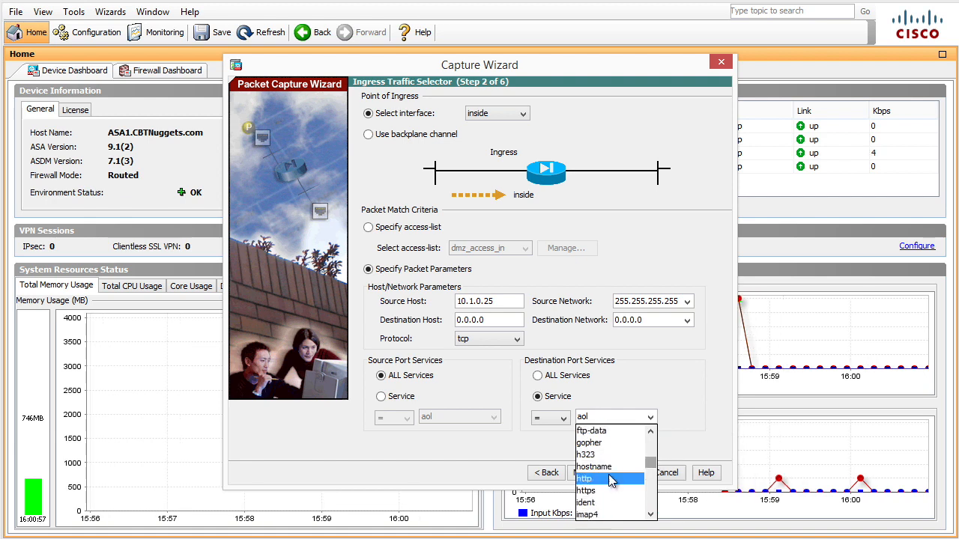
{"action": "left_click", "coordinate": [584, 478]}
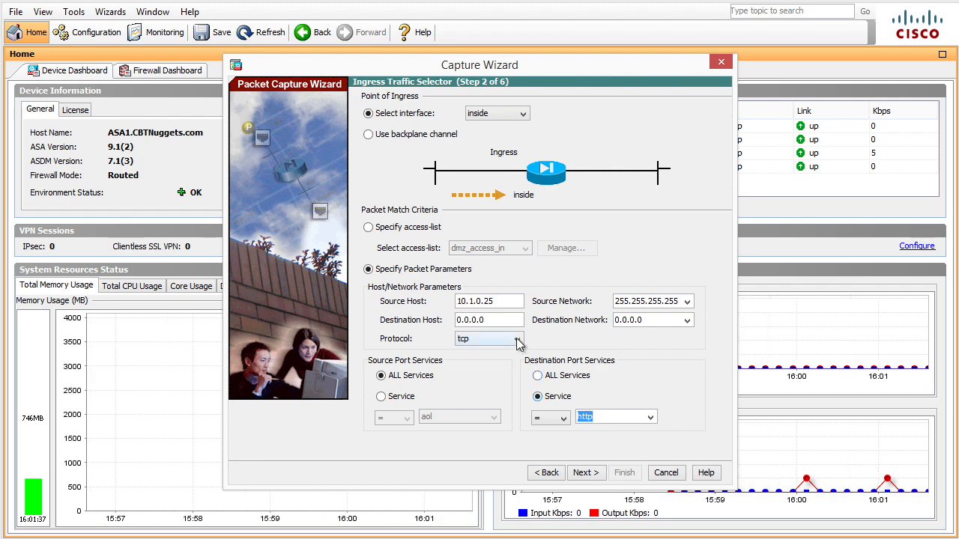
{"action": "left_click", "coordinate": [489, 338]}
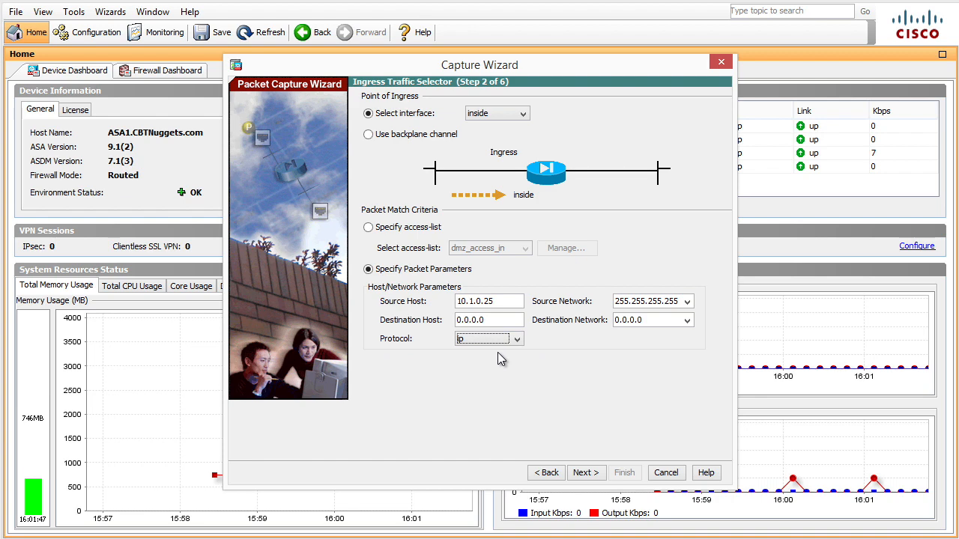
{"action": "left_click", "coordinate": [586, 472]}
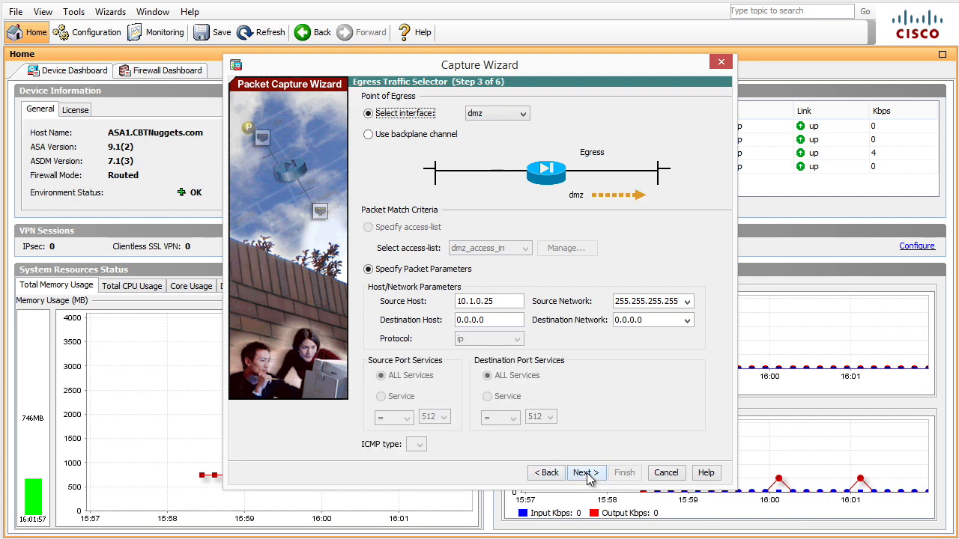
{"action": "mouse_move", "coordinate": [391, 101]}
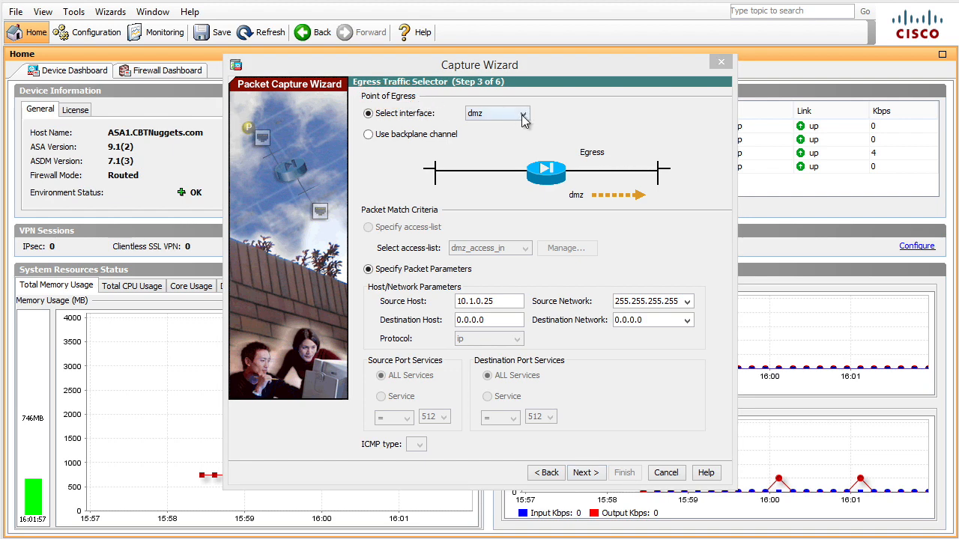
- Choose the outside interface for egress capture and continue
{"action": "left_click", "coordinate": [496, 113]}
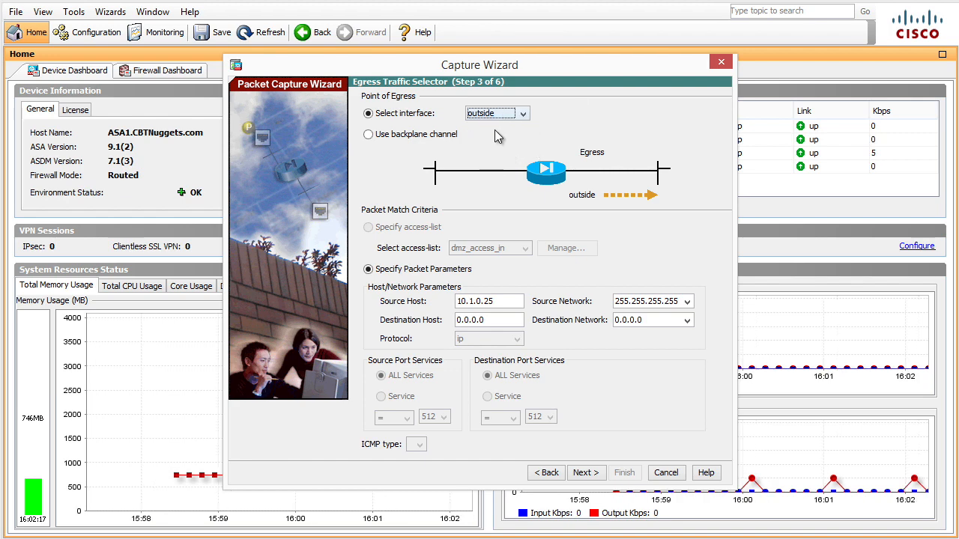
{"action": "left_click", "coordinate": [586, 472]}
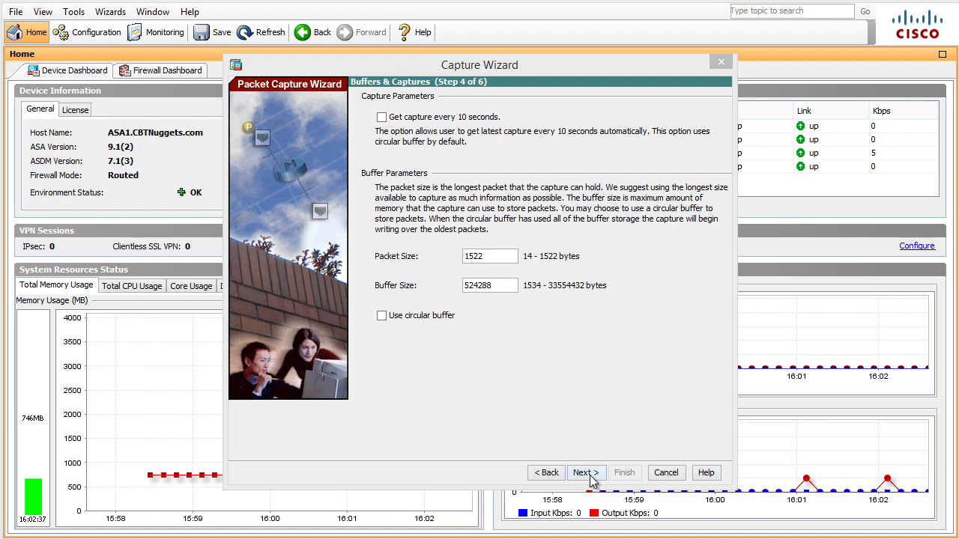
- Keep the 1522-byte packet and 524288-byte buffer defaults and continue
{"action": "left_click", "coordinate": [586, 472]}
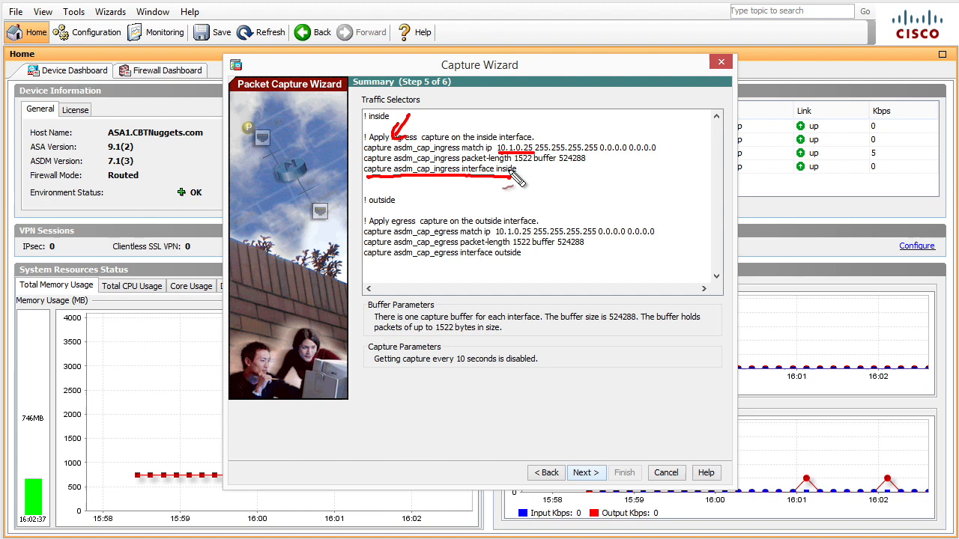
{"action": "mouse_move", "coordinate": [670, 236]}
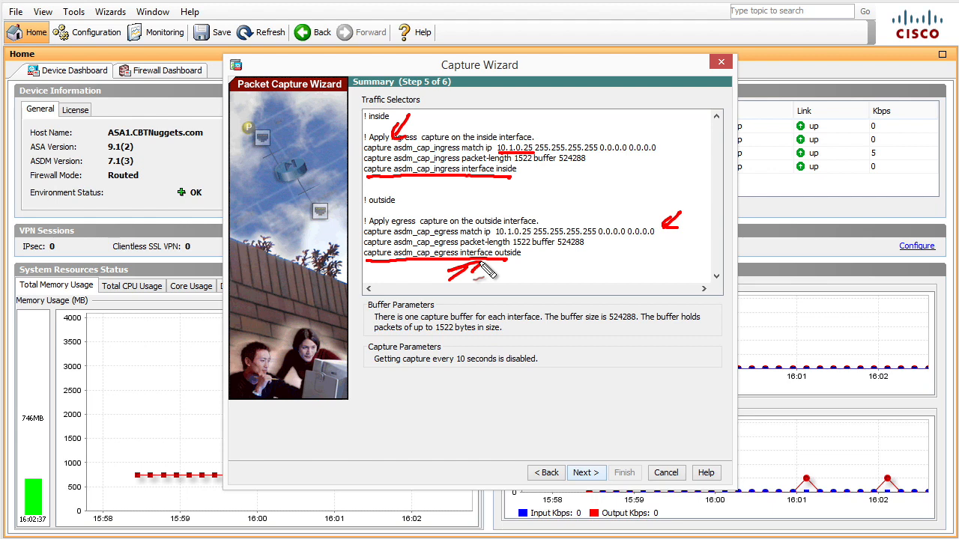
{"action": "mouse_move", "coordinate": [457, 124]}
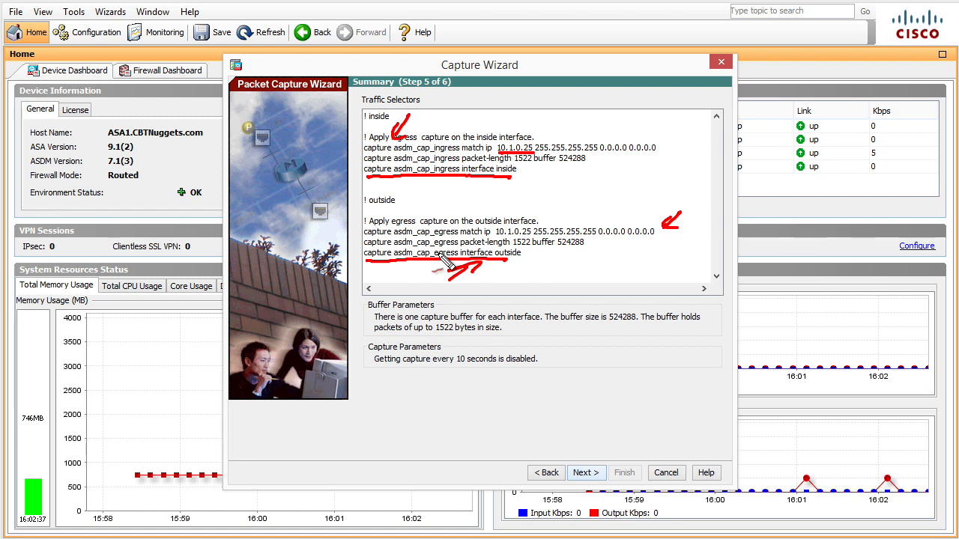
{"action": "mouse_move", "coordinate": [446, 103]}
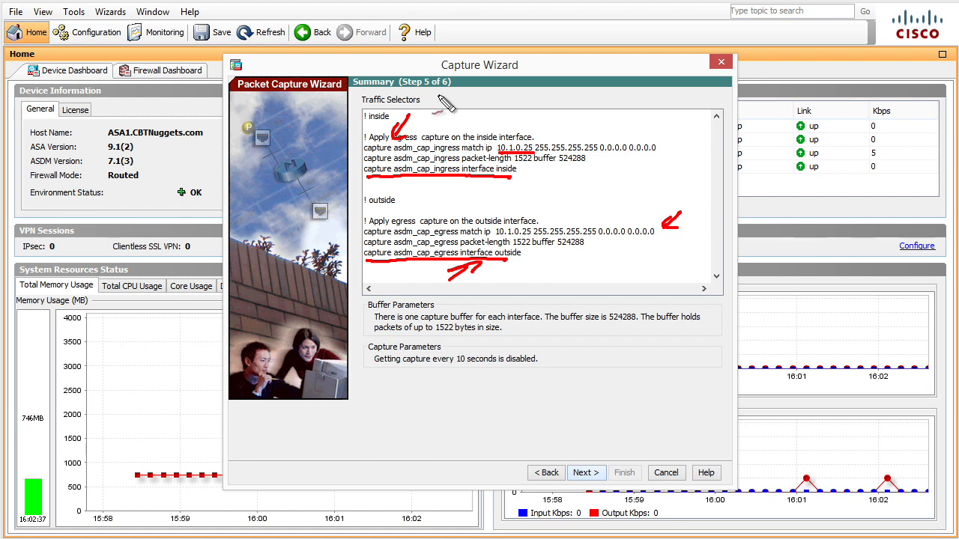
- Advance from the capture command summary to Run Captures
{"action": "left_click", "coordinate": [587, 473]}
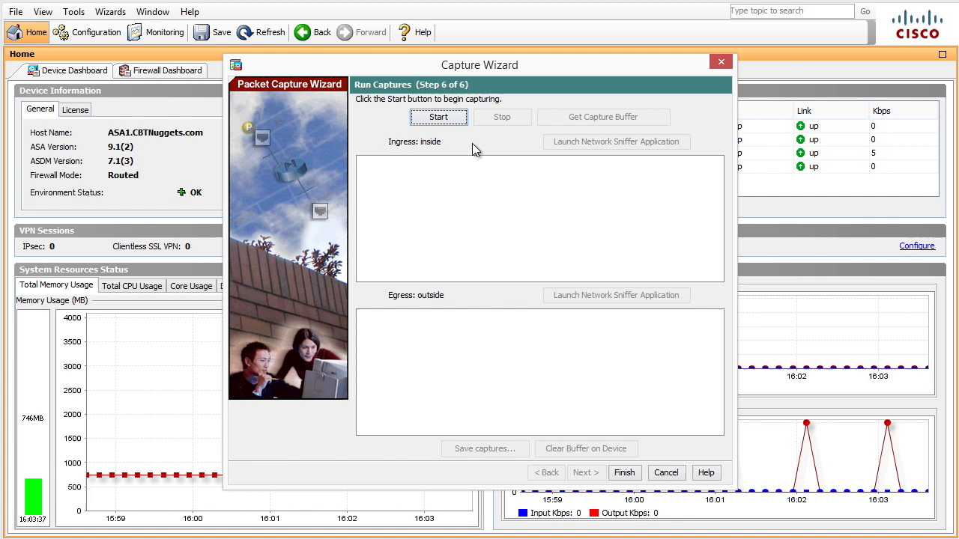
- Start the capture, get the buffer, and open inside ingress packets in Wireshark
{"action": "left_click", "coordinate": [439, 117]}
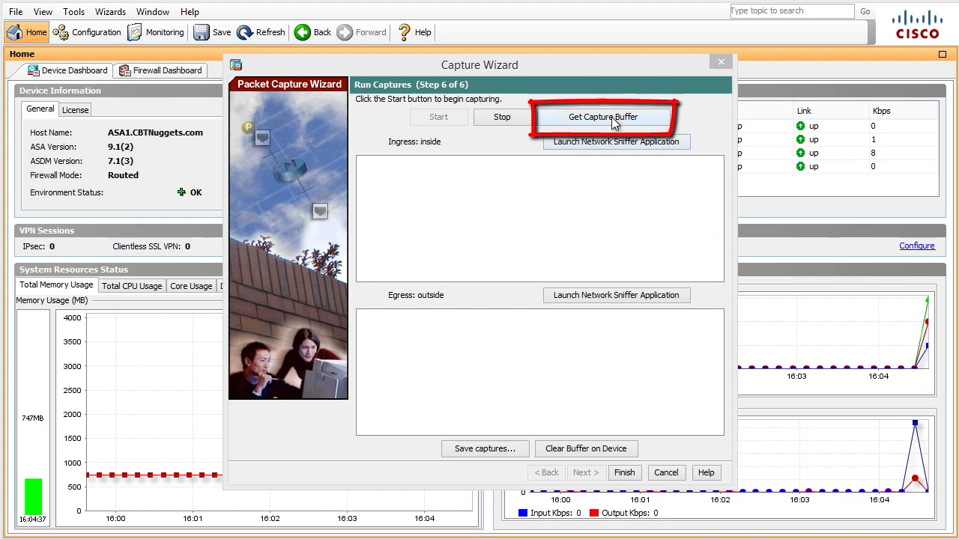
{"action": "left_click", "coordinate": [603, 117]}
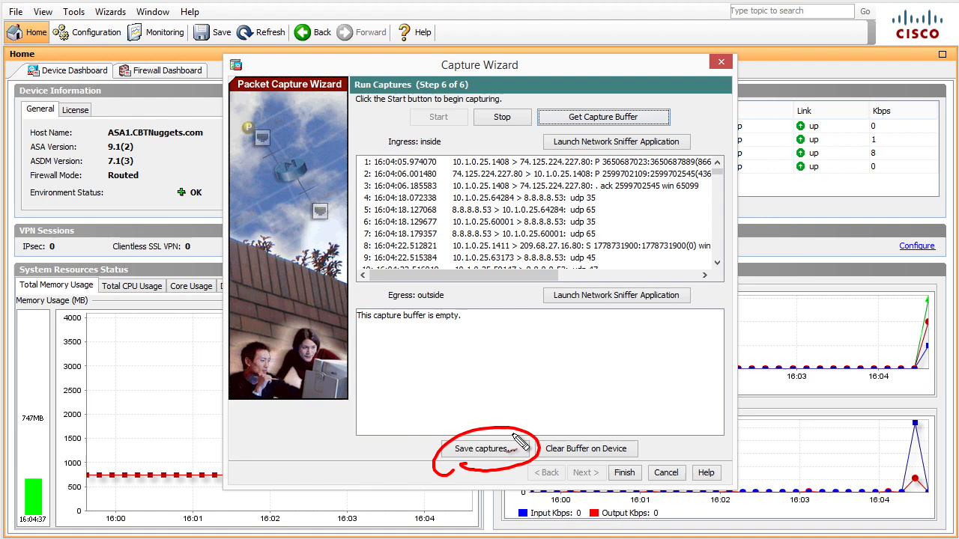
{"action": "mouse_move", "coordinate": [528, 433]}
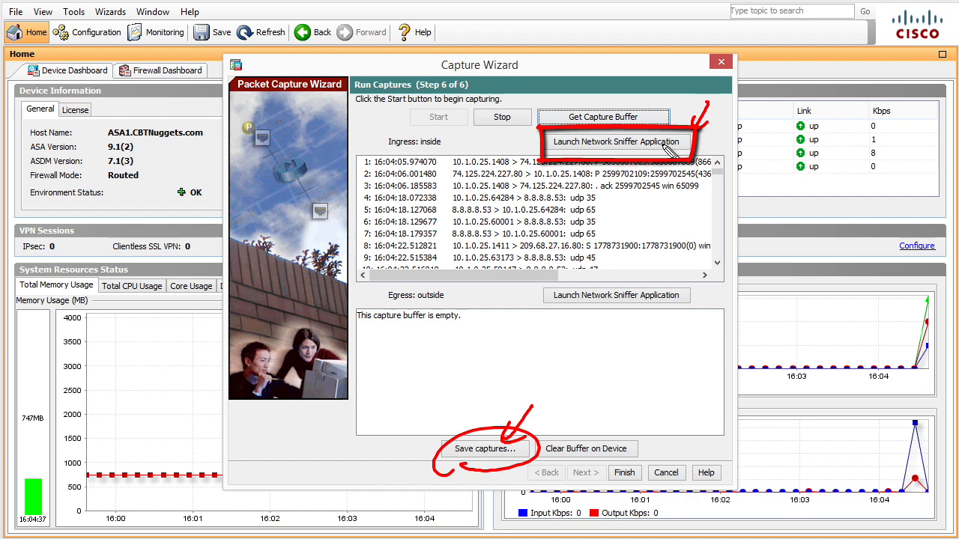
{"action": "mouse_move", "coordinate": [663, 233]}
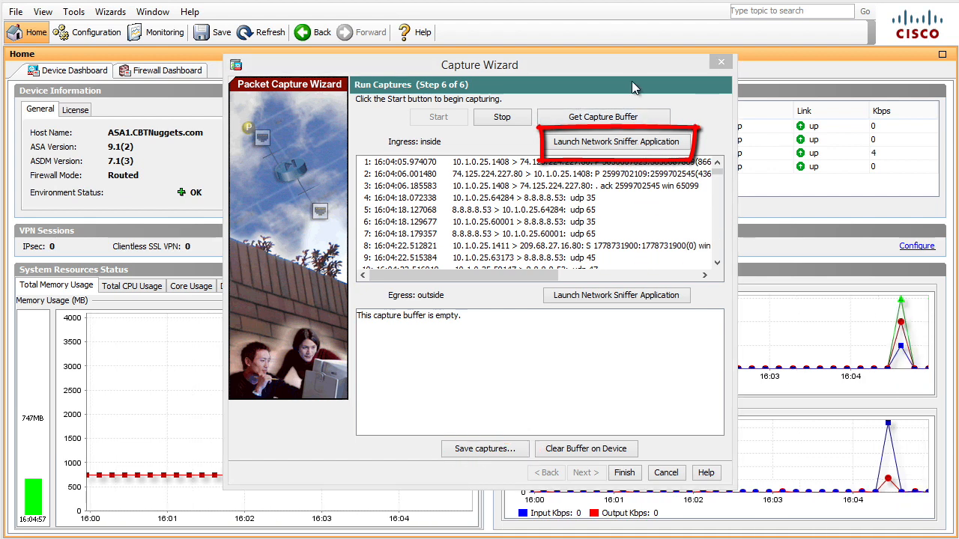
{"action": "left_click", "coordinate": [616, 142]}
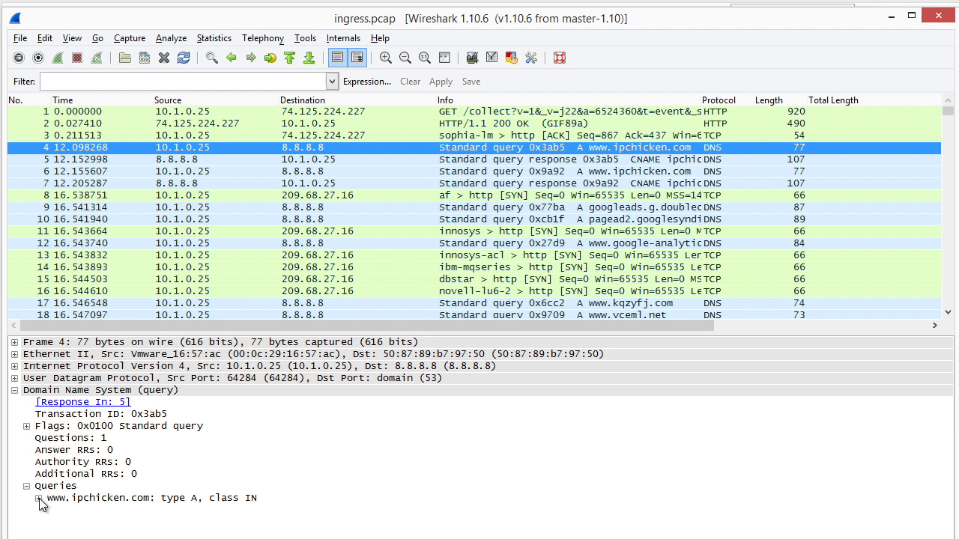
{"action": "left_click", "coordinate": [591, 158]}
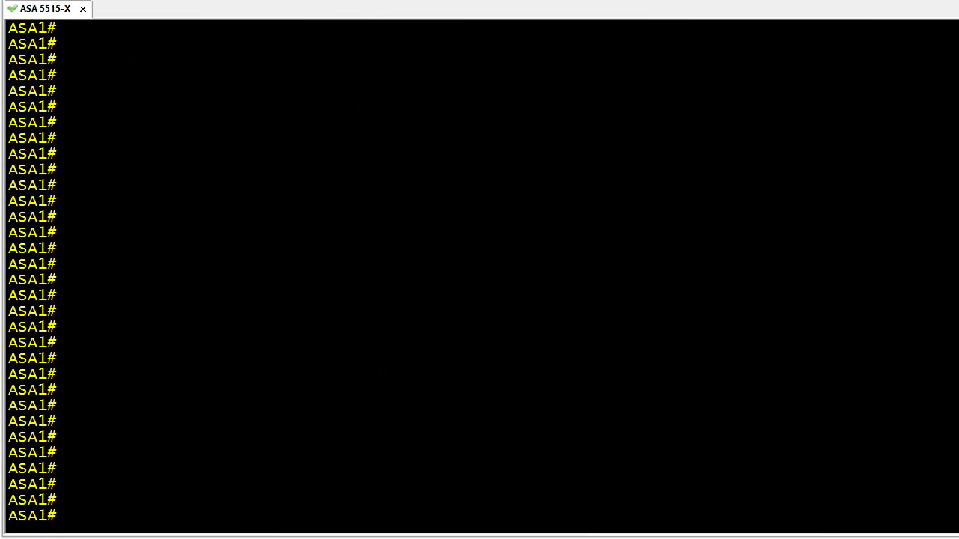
- In config mode, define OUR-CAPTURE matching tcp host 10.1.0.25 any eq 80
{"action": "type", "text": "conf t"}
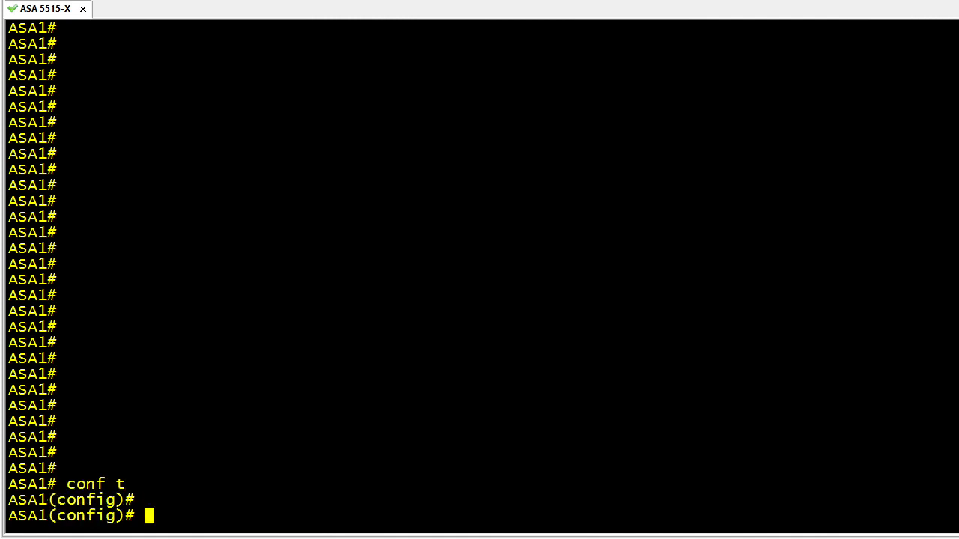
{"action": "type", "text": "cap"}
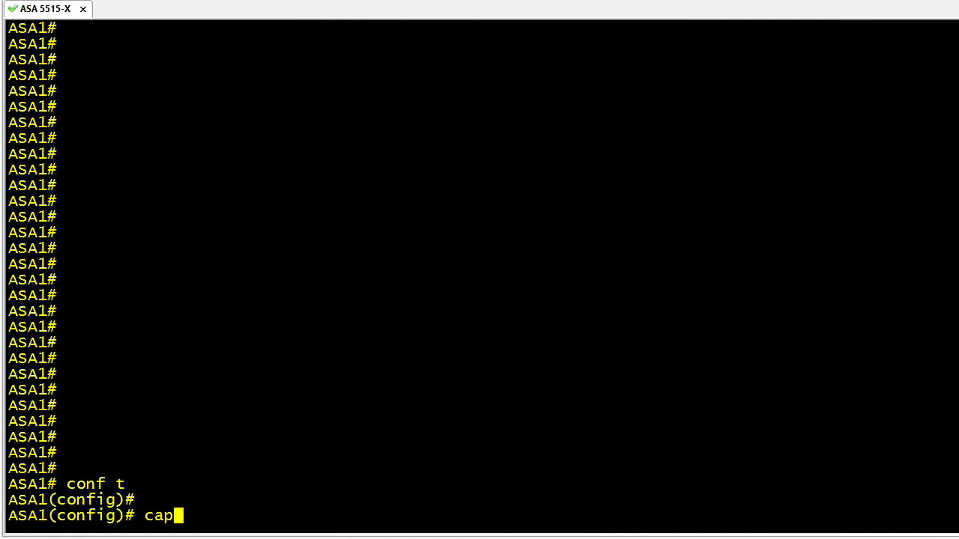
{"action": "type", "text": "ture OUR-C"}
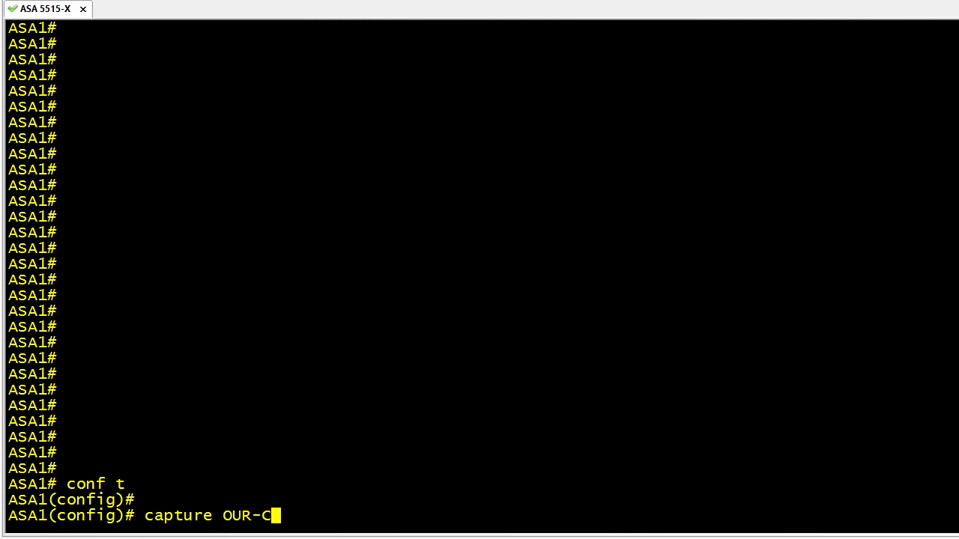
{"action": "type", "text": "APTURE match tcp host"}
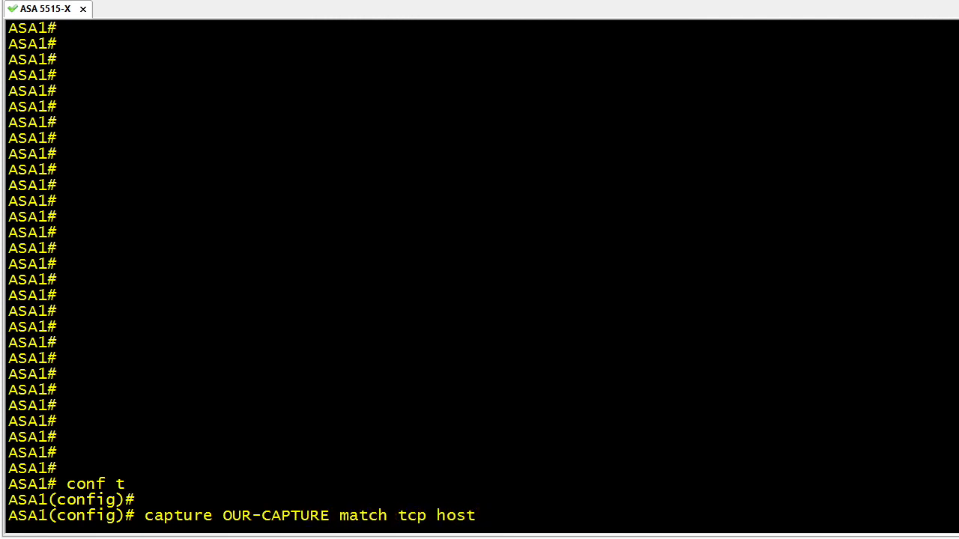
{"action": "type", "text": "10.1.0.25"}
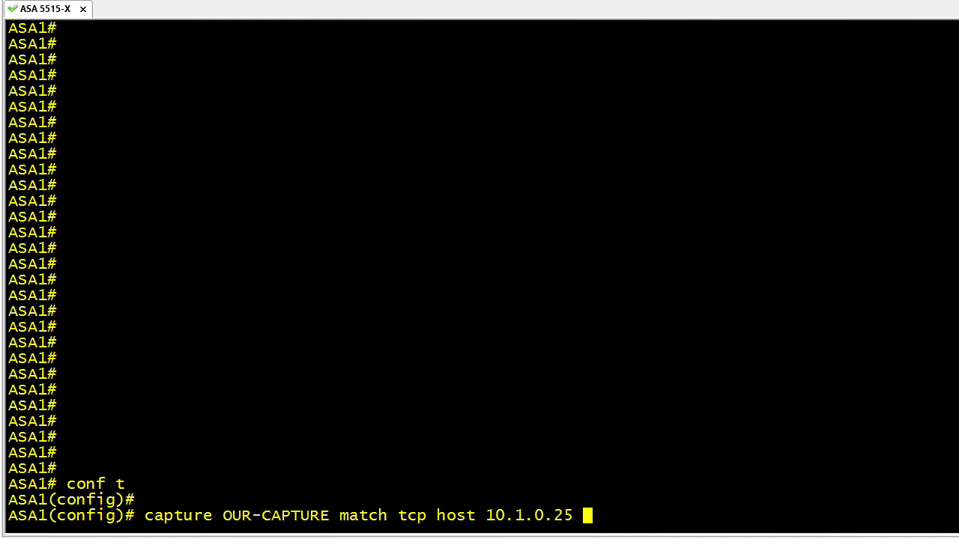
{"action": "type", "text": "any eq 80"}
{"action": "type", "text": "capture OUR-CAPTURE interface inside"}
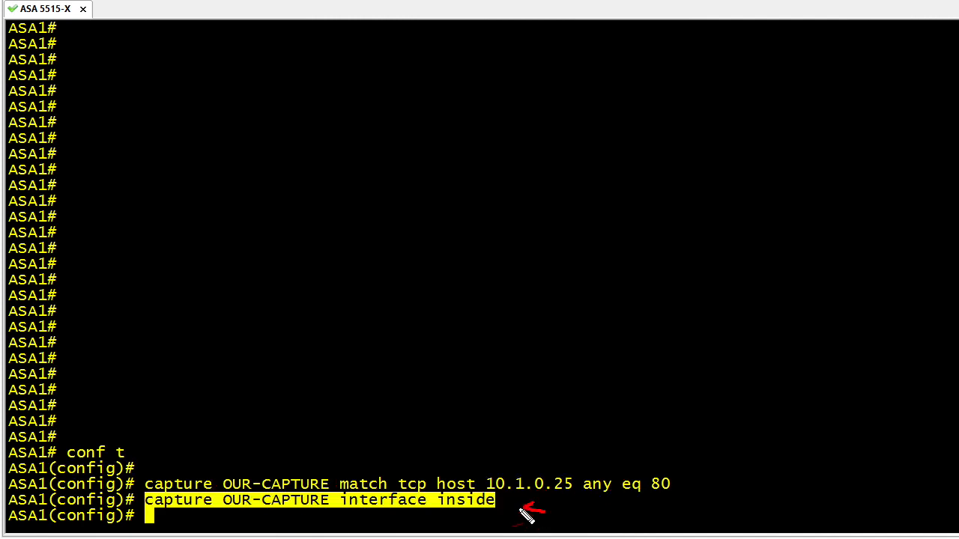
{"action": "mouse_move", "coordinate": [527, 521]}
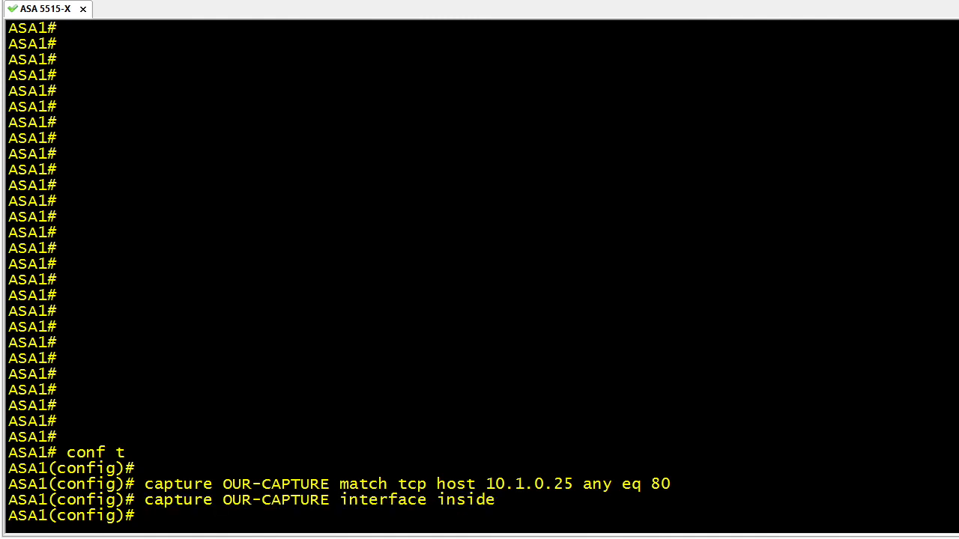
- Run 'show capture' and 'show capture OUR-CAPTURE' to list its 6 packets
{"action": "type", "text": "show capture"}
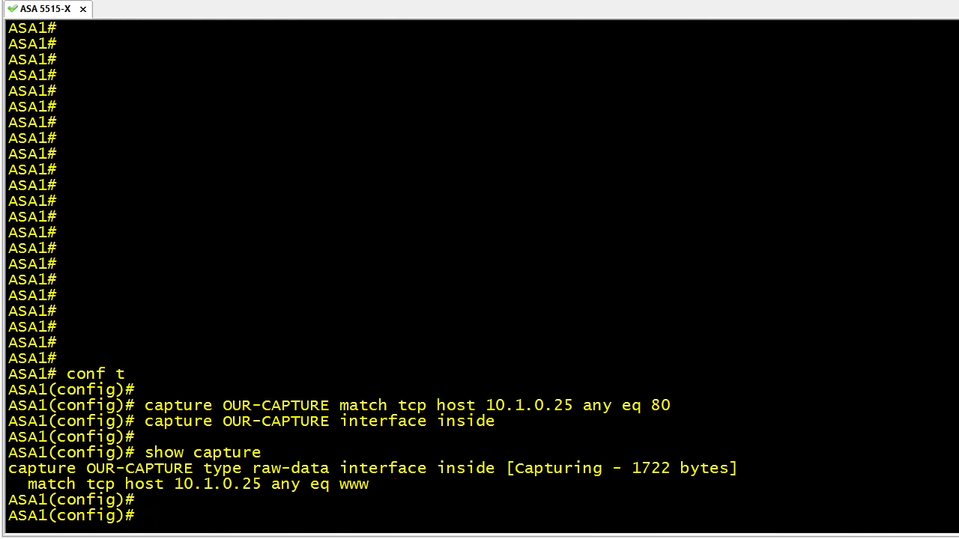
{"action": "type", "text": "show"}
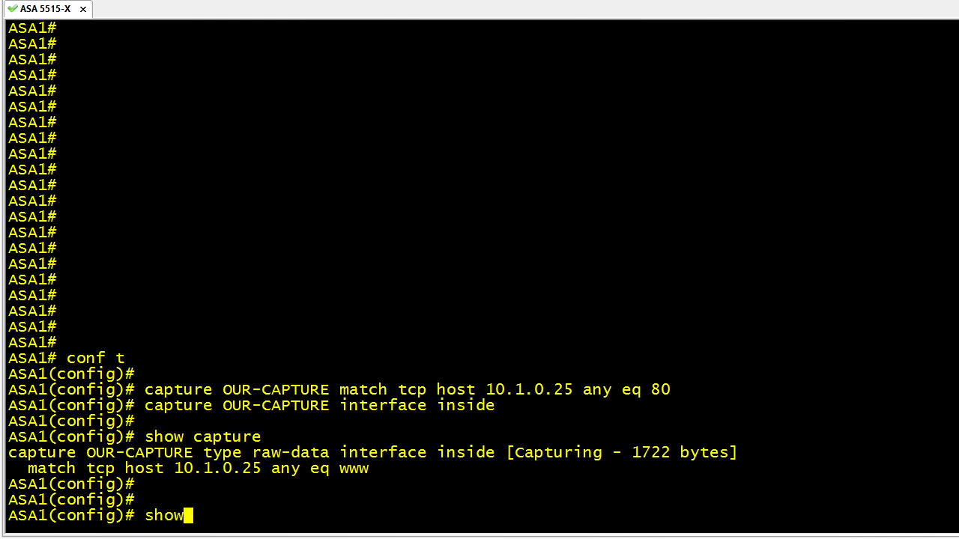
{"action": "type", "text": "capture OU"}
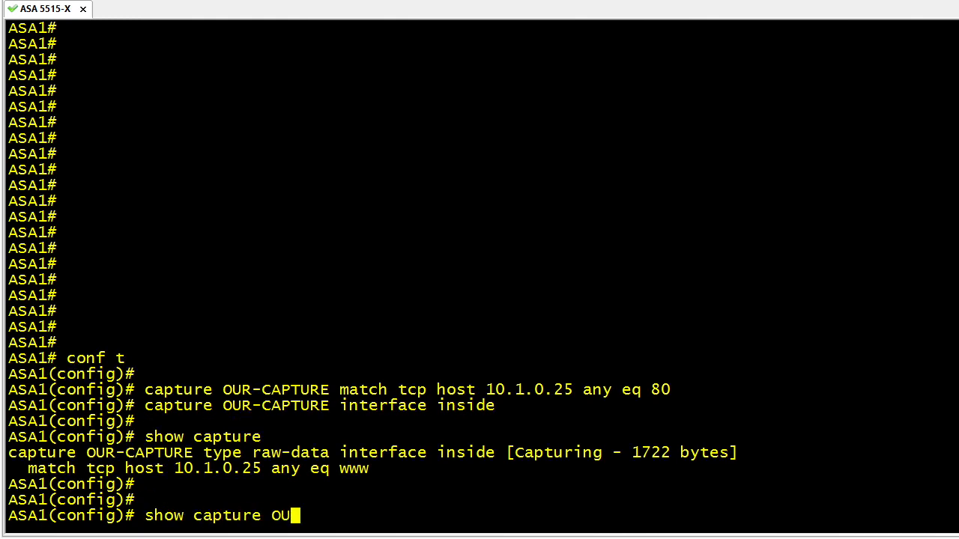
{"action": "key", "text": "Return"}
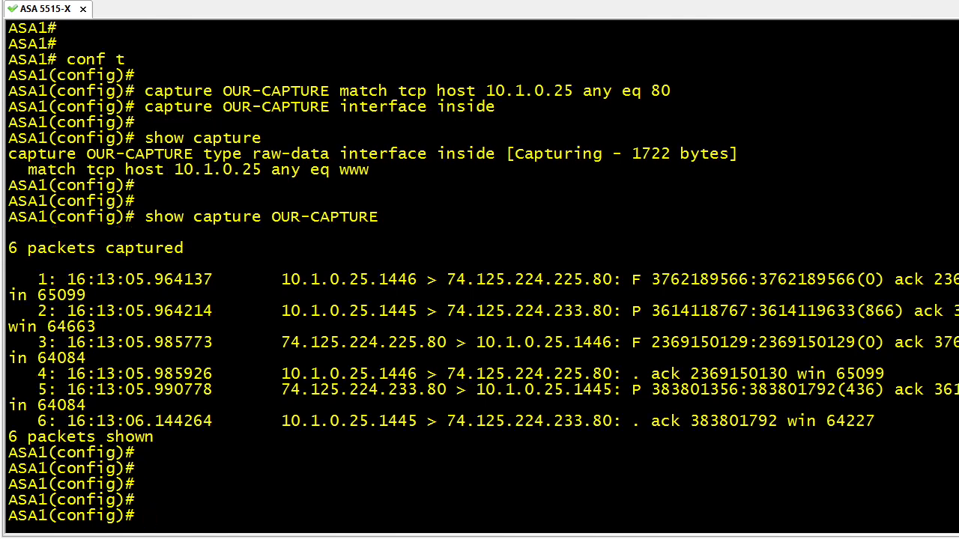
- Copy OUR-CAPTURE as pcap to TFTP 192.168.1.22, named OUR-CAPTURE.pcap
{"action": "type", "text": "copy /pcap"}
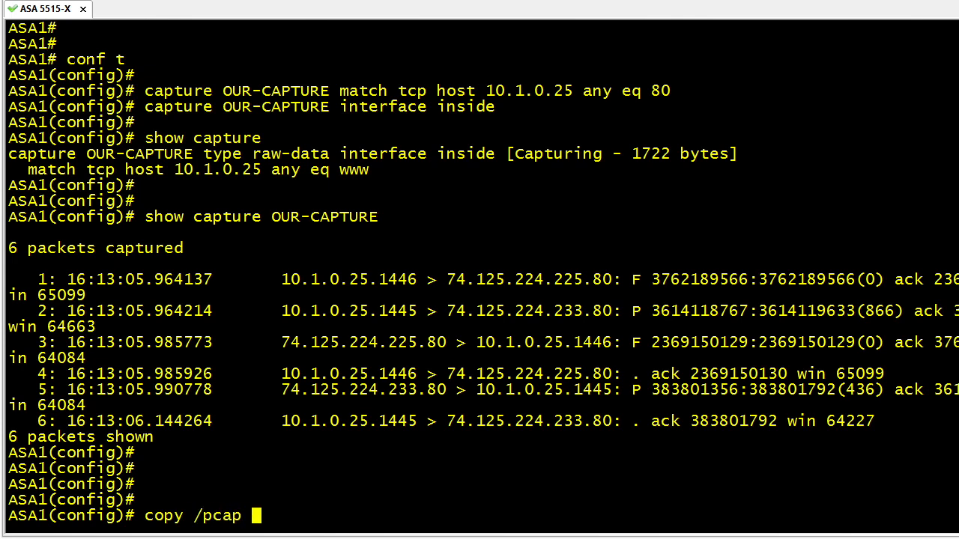
{"action": "type", "text": "capture:OUR"}
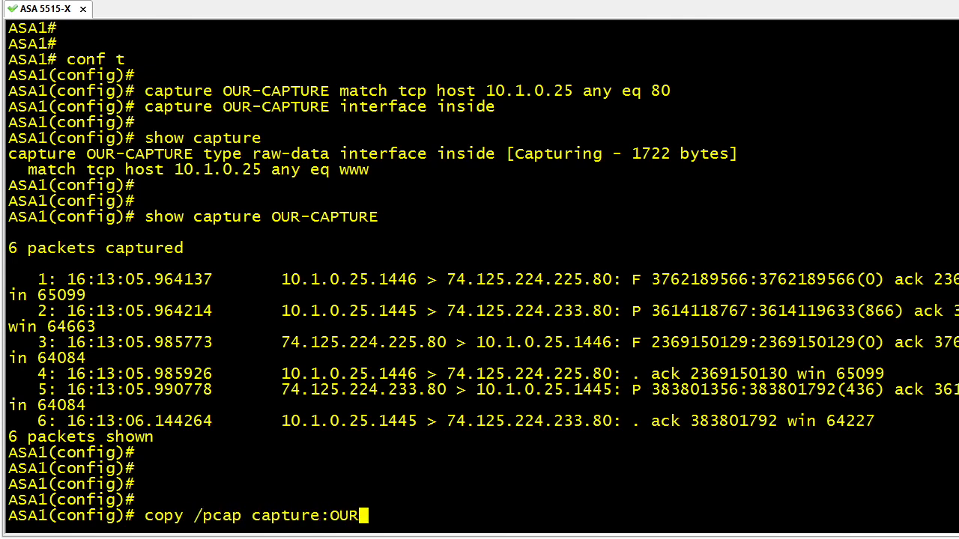
{"action": "type", "text": "-CAPTURE t"}
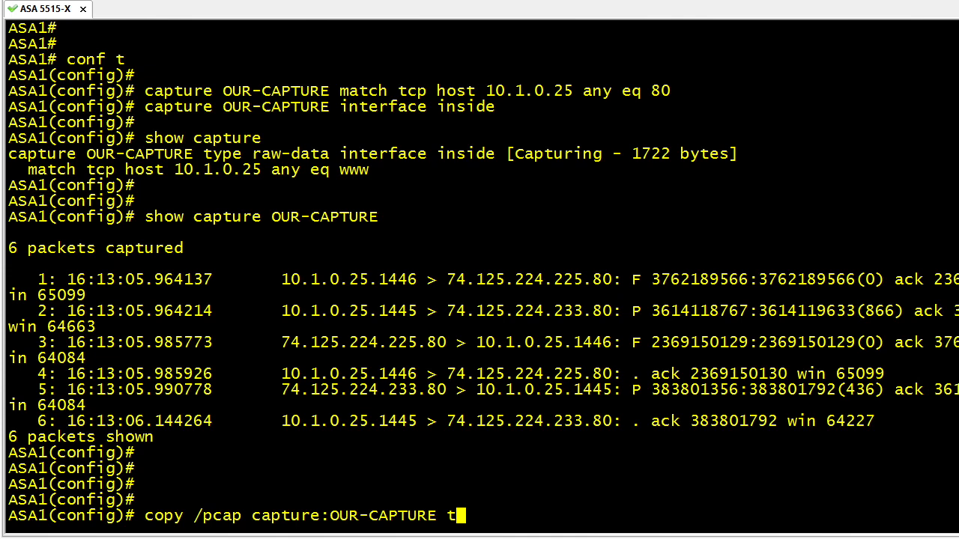
{"action": "key", "text": "Return"}
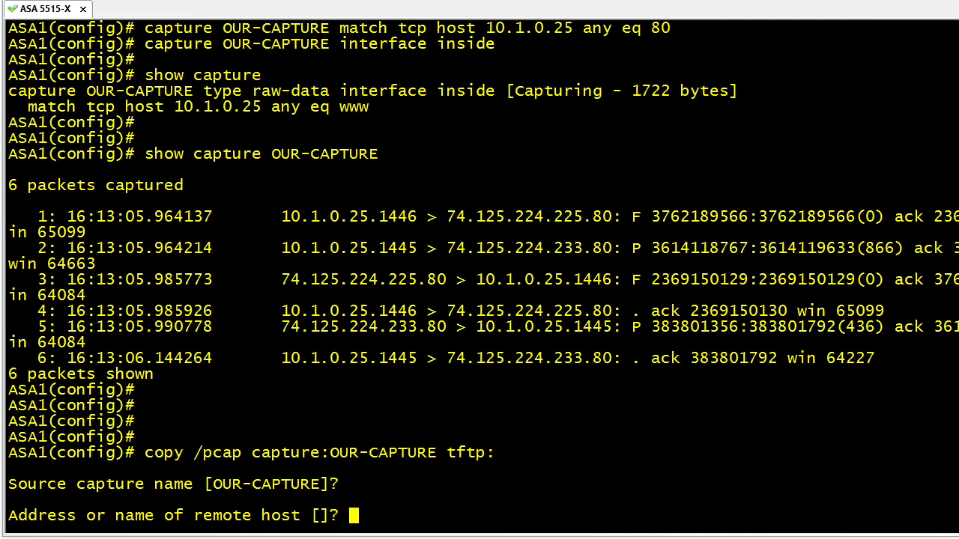
{"action": "type", "text": "192.168.1.22"}
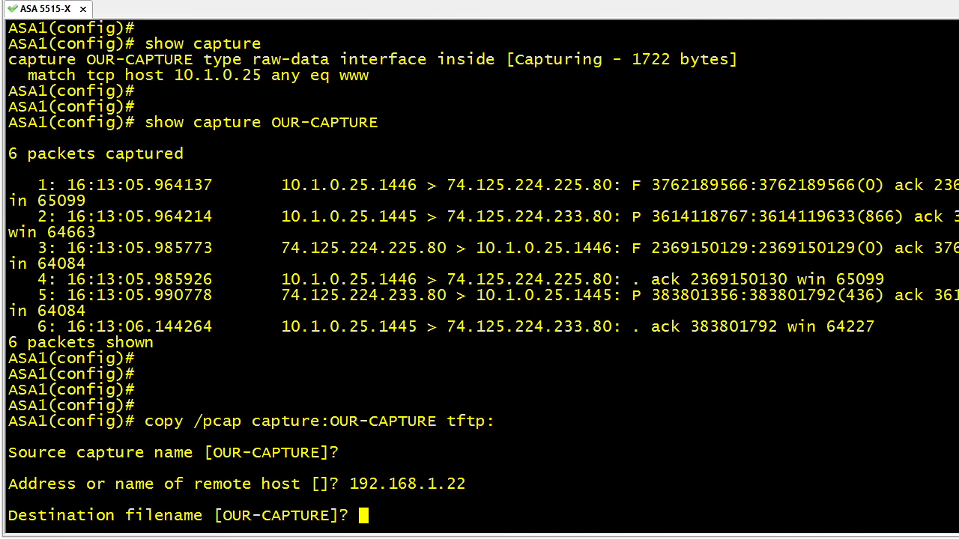
{"action": "type", "text": "OUR-CAPTURE"}
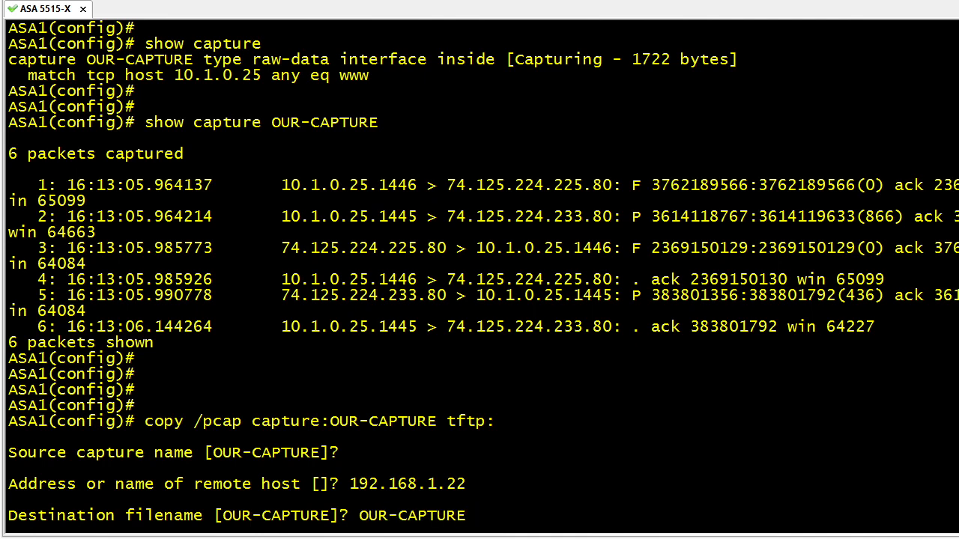
{"action": "type", "text": ".pcap"}
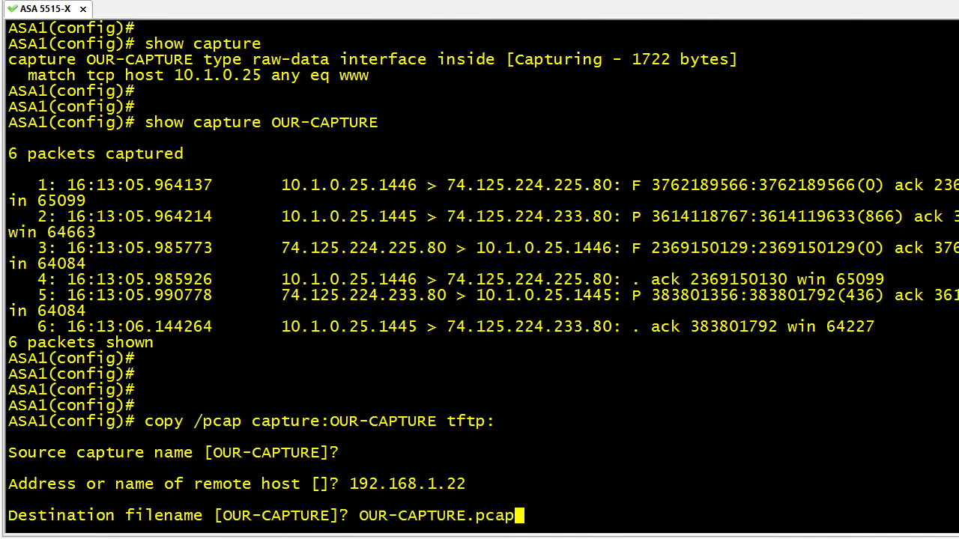